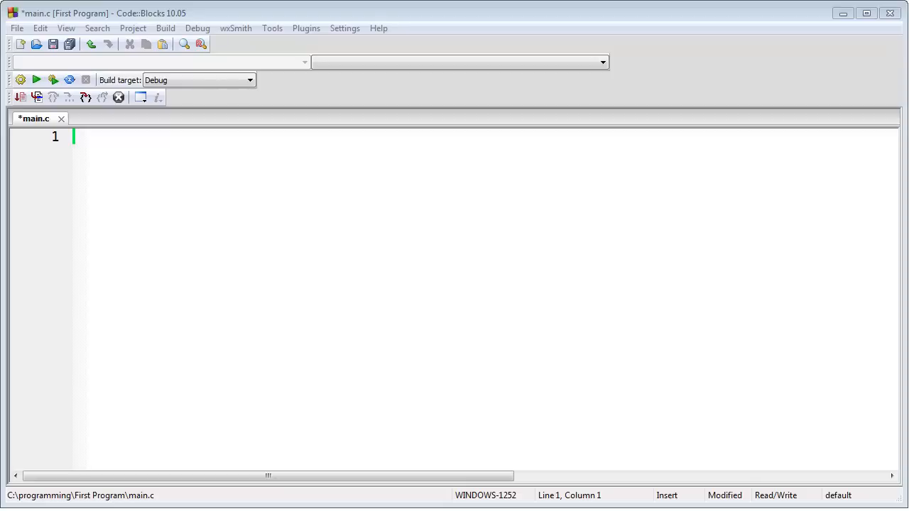
# Step: Declare char my_string[] = "Hello Reddit"; on line 1 of main.c
pyautogui.write('char my_string[] = "Hello Reddit";')
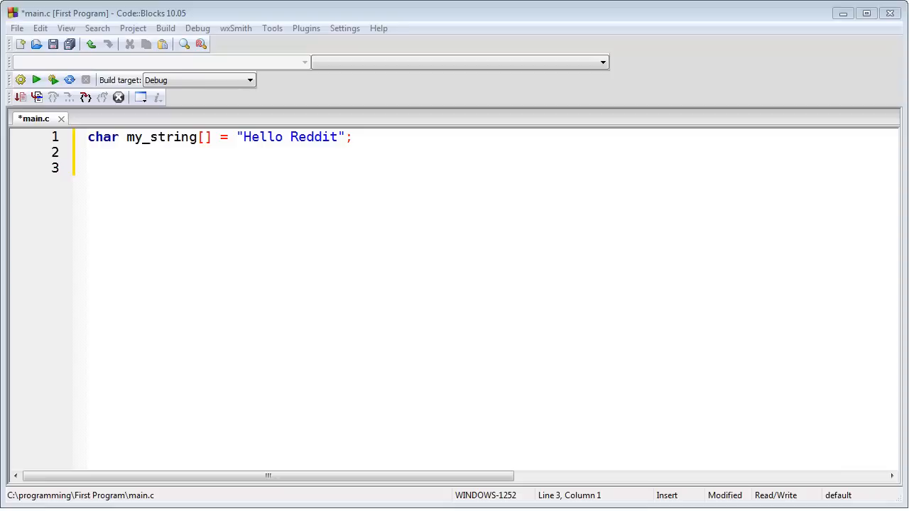
pyautogui.click(165, 136)
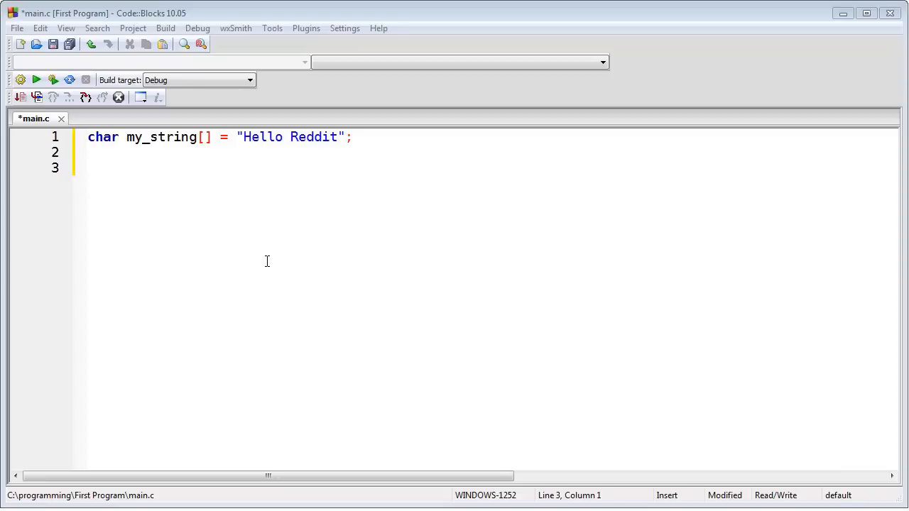
# Step: Write the // Goal: comment block describing four six-character strings and a printf for them
pyautogui.write('[]')
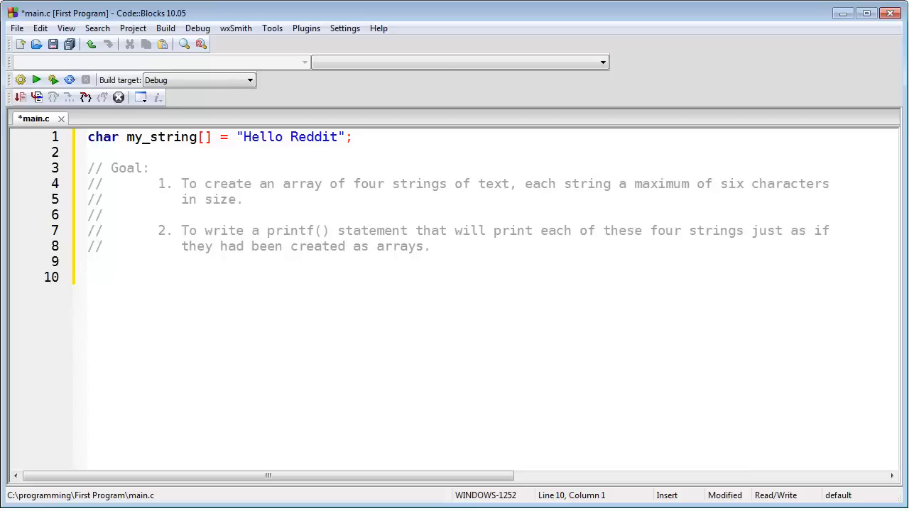
# Step: List [0] : "One" through [3] : "Four" and start new lines below them
pyautogui.write('[0] : "One"')
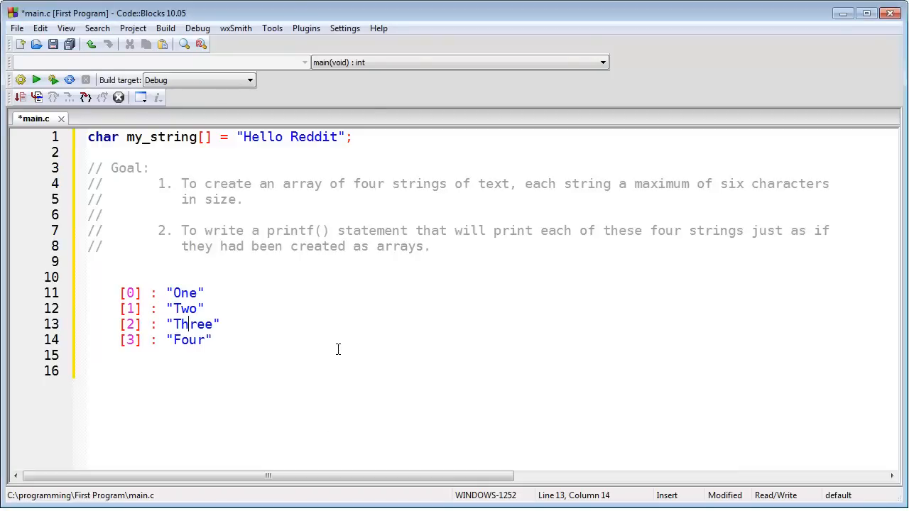
pyautogui.doubleClick(191, 324)
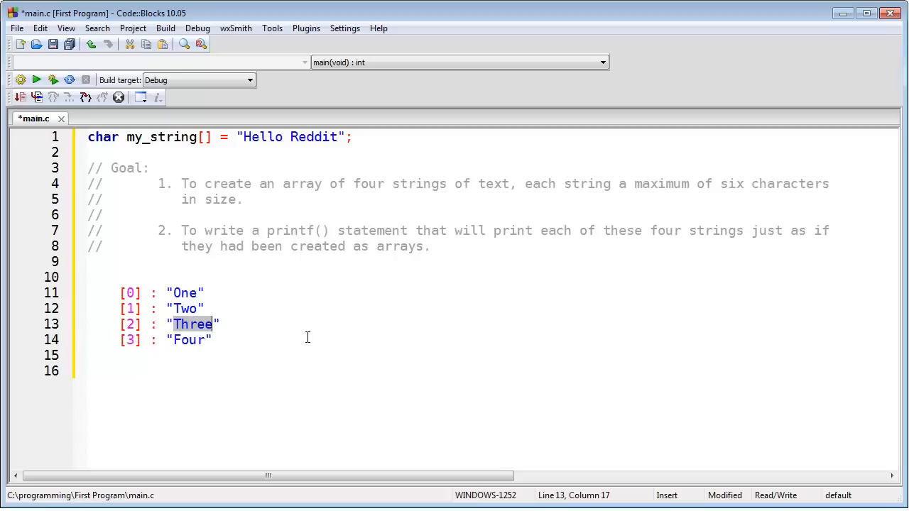
pyautogui.click(341, 341)
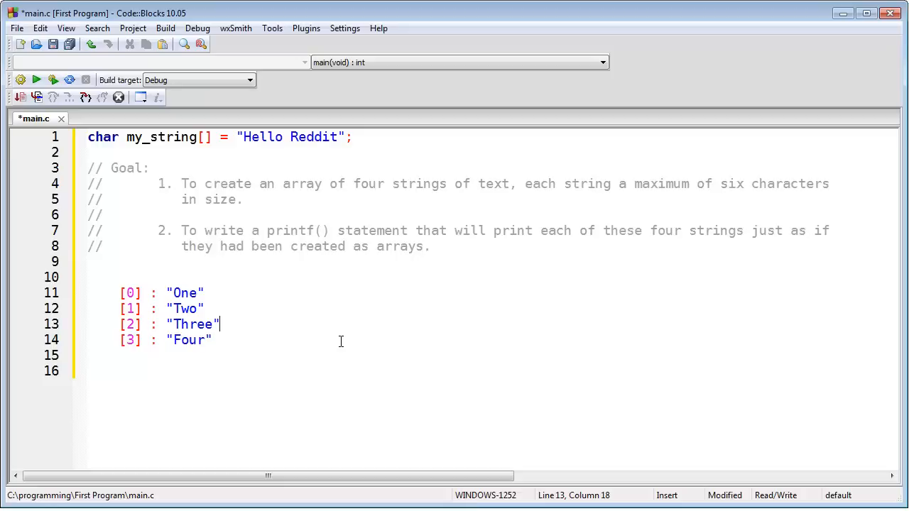
pyautogui.press('enter')
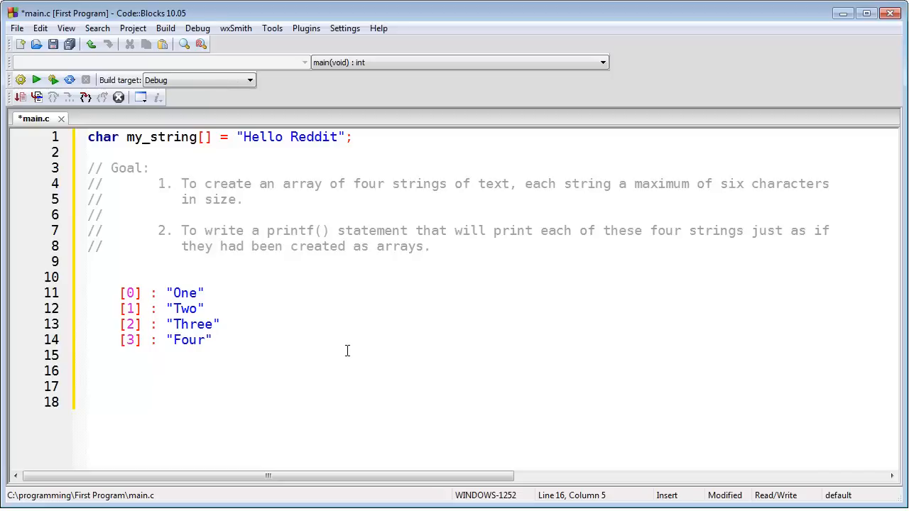
# Step: Add the comments // allocation, // 24 bytes and // 4x6 array
pyautogui.write('/')
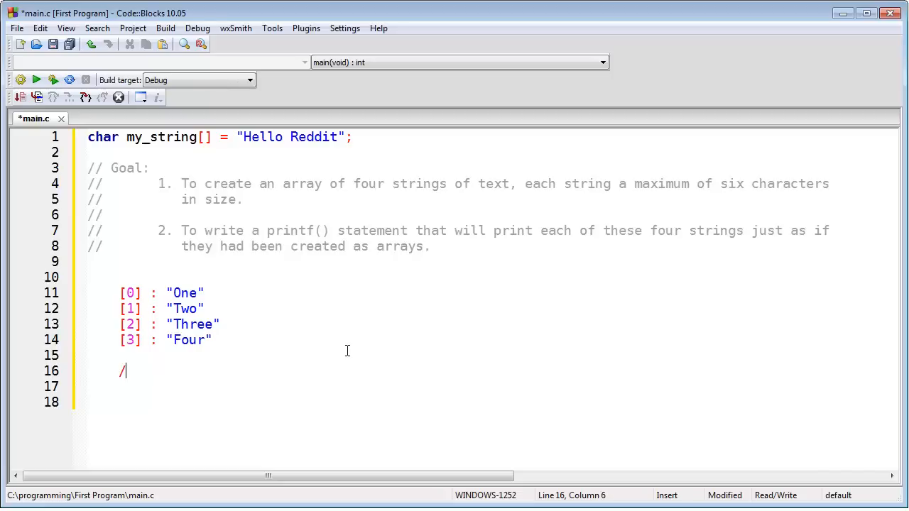
pyautogui.write('/ allocation')
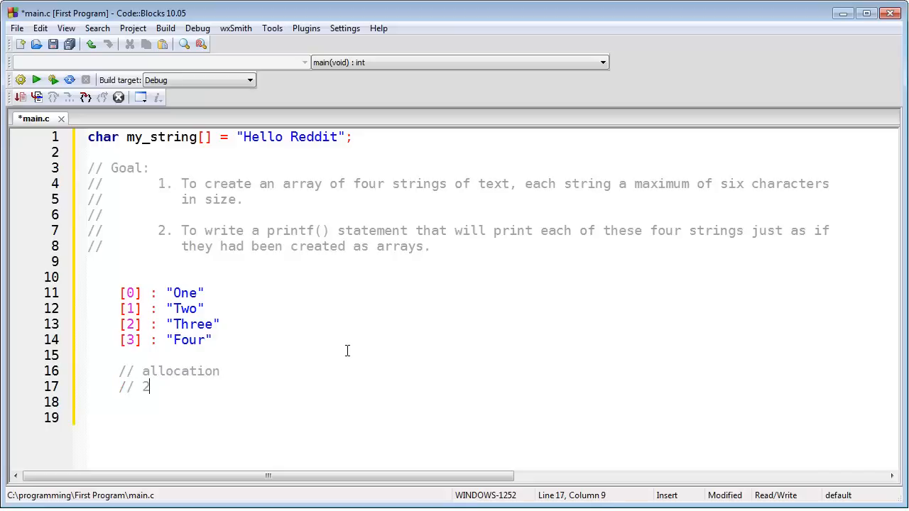
pyautogui.write('4 bytes')
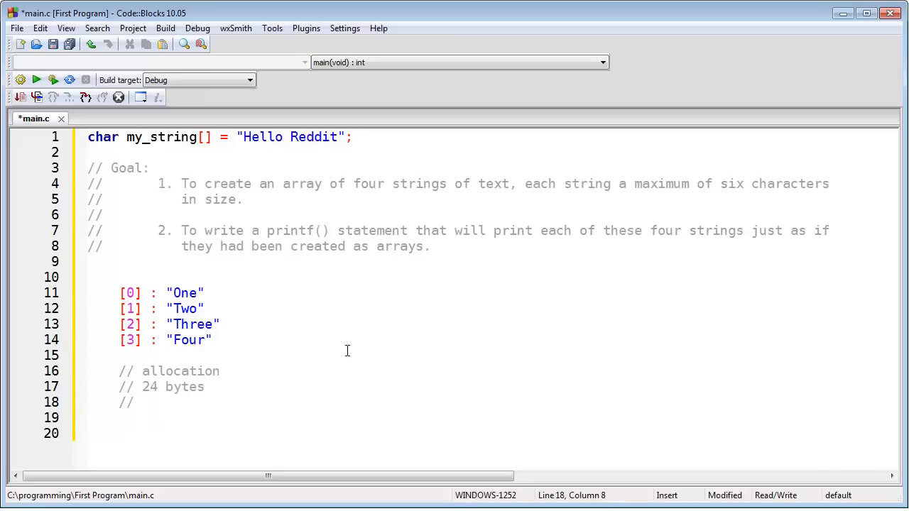
pyautogui.write('4x')
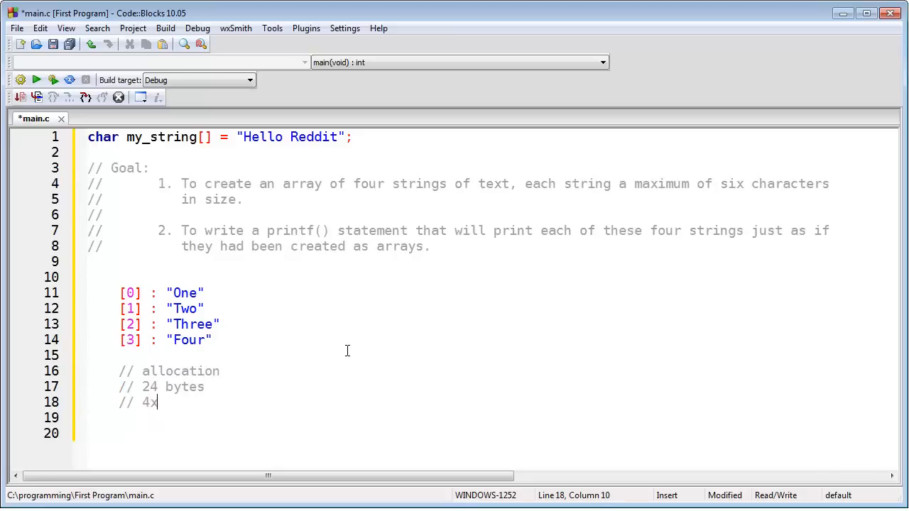
pyautogui.write('6 array')
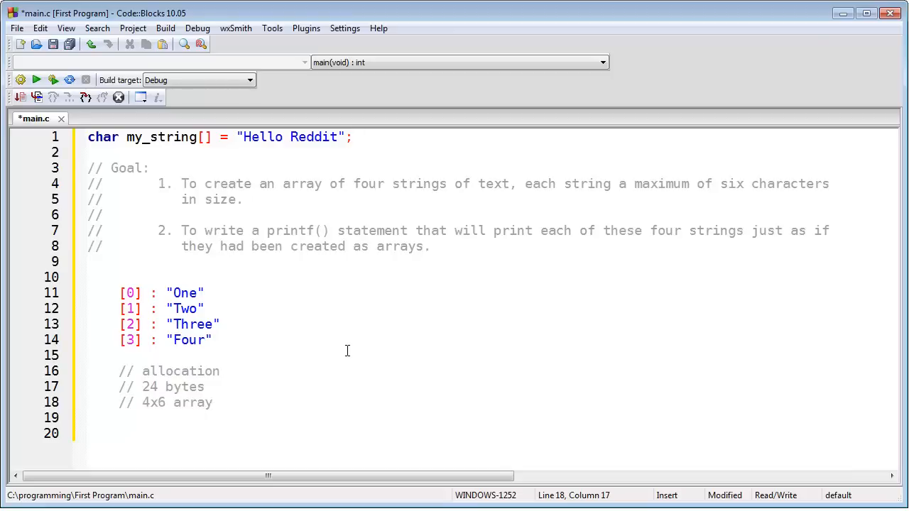
# Step: Begin the storage declaration as char my_string[4][6]; under the allocation notes
pyautogui.write('char my')
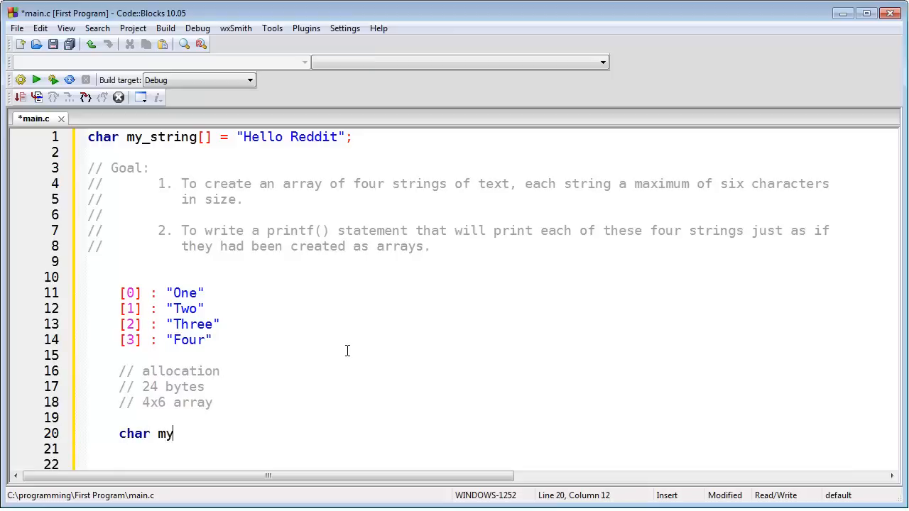
pyautogui.write('_string[4][6];')
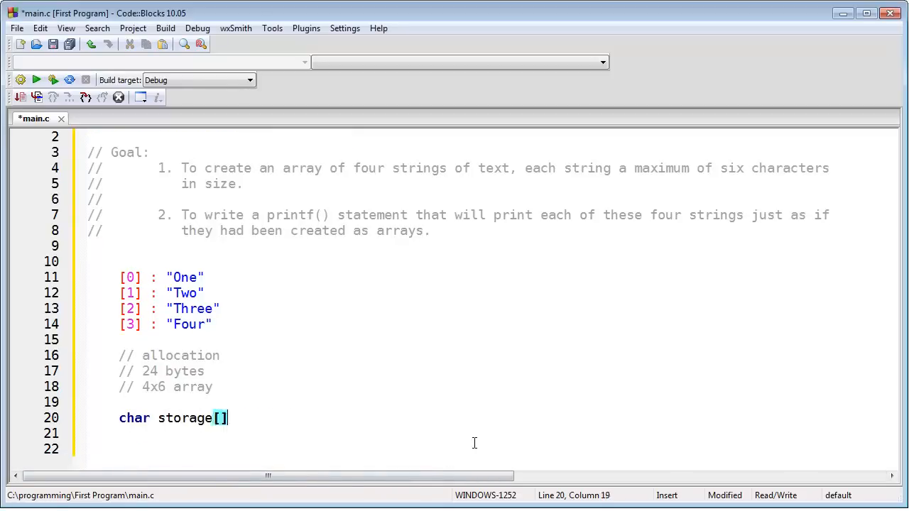
pyautogui.write('= "12345678901234567890123";')
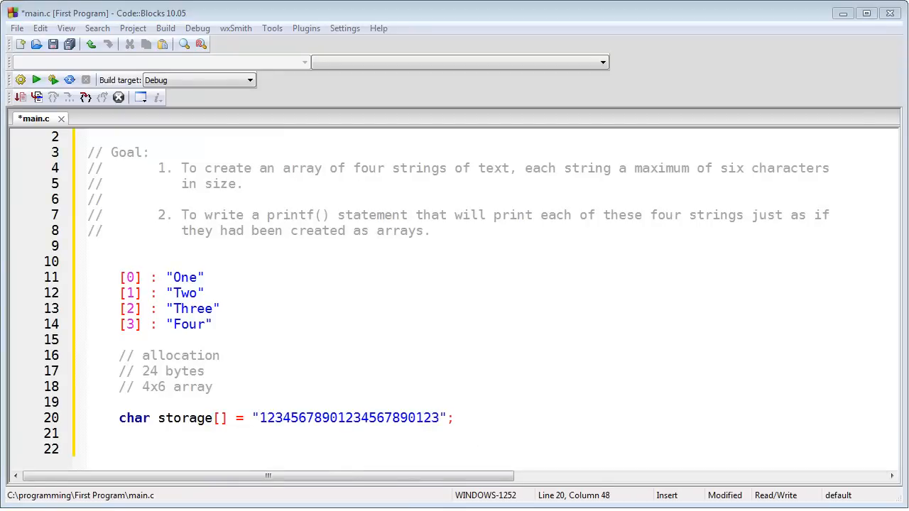
pyautogui.click(333, 417)
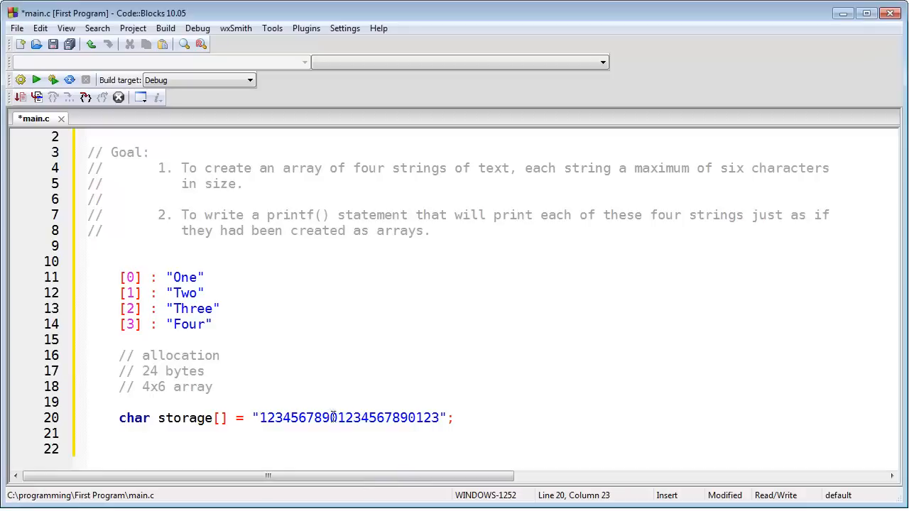
pyautogui.moveTo(260, 418); pyautogui.dragTo(338, 418)
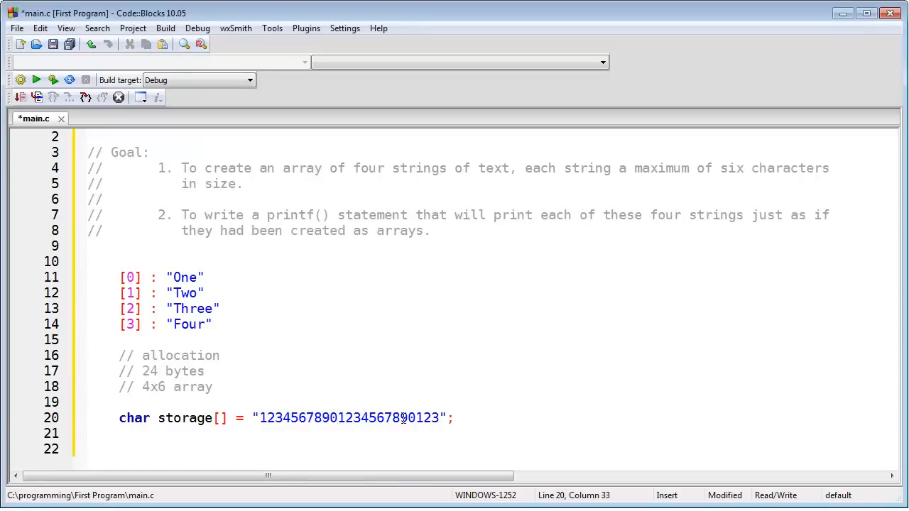
pyautogui.moveTo(338, 418); pyautogui.dragTo(415, 418)
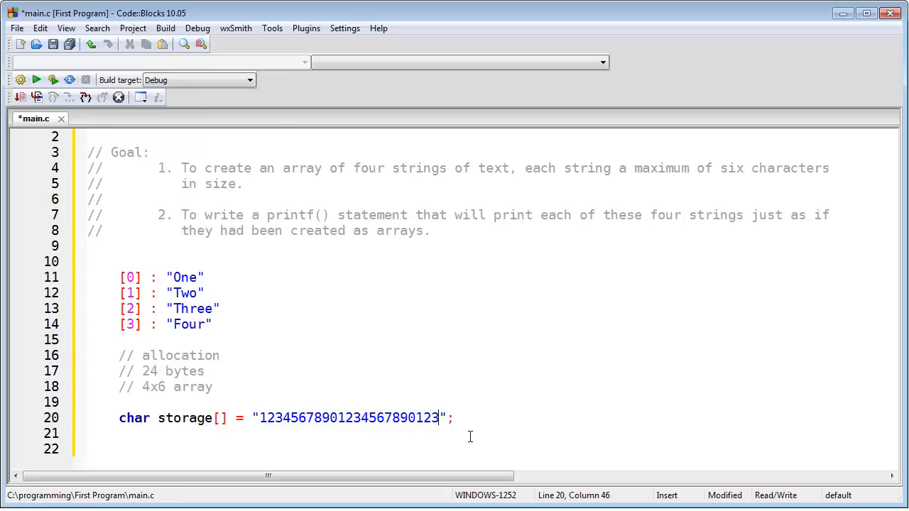
pyautogui.write('\\')
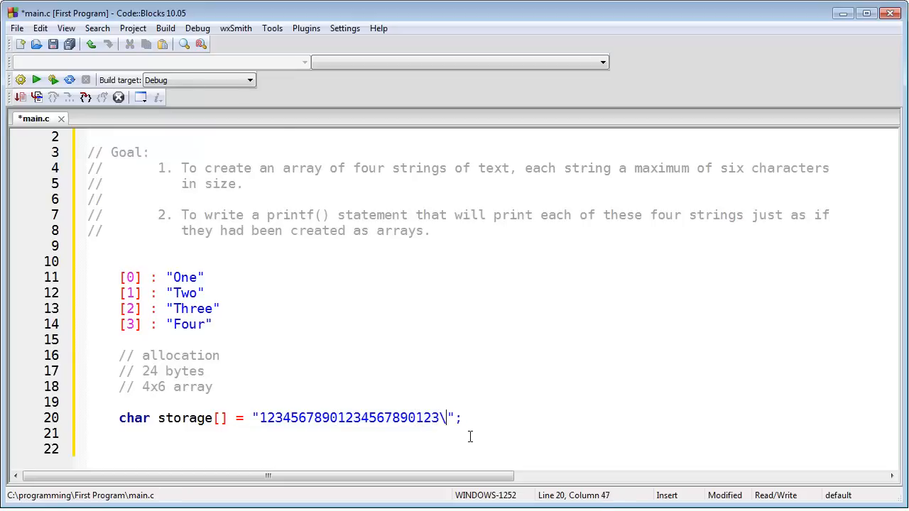
pyautogui.press('Backspace')
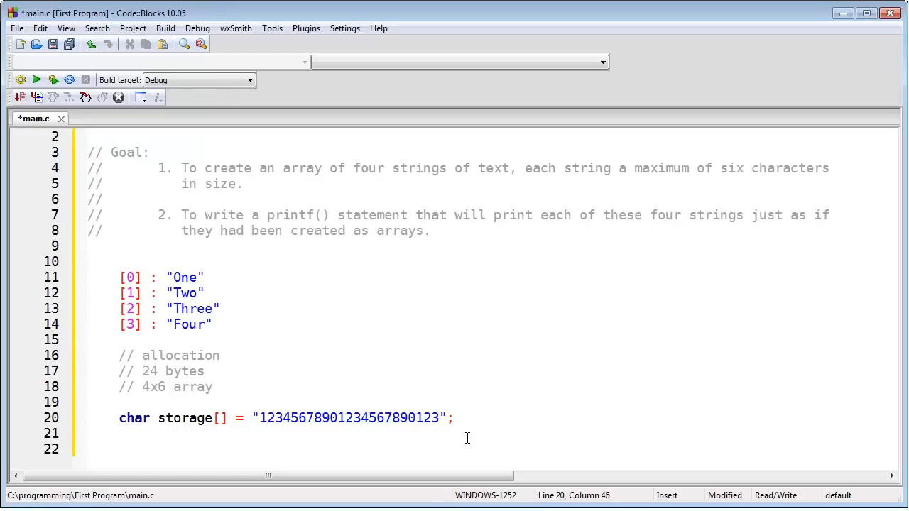